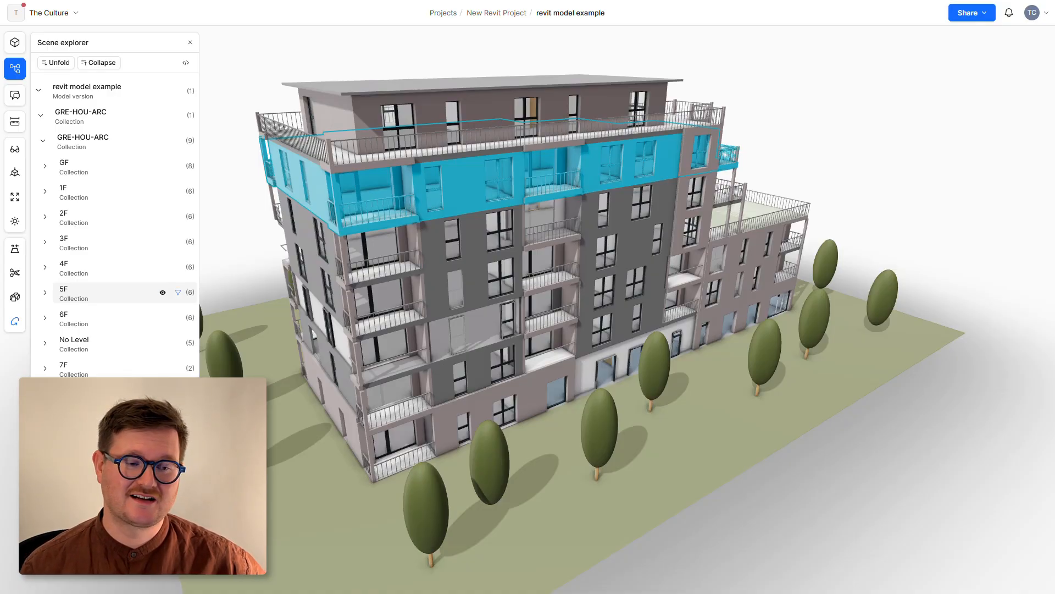
# Start a Speckle publish and begin creating a new project for it.
pyautogui.click(178, 293)
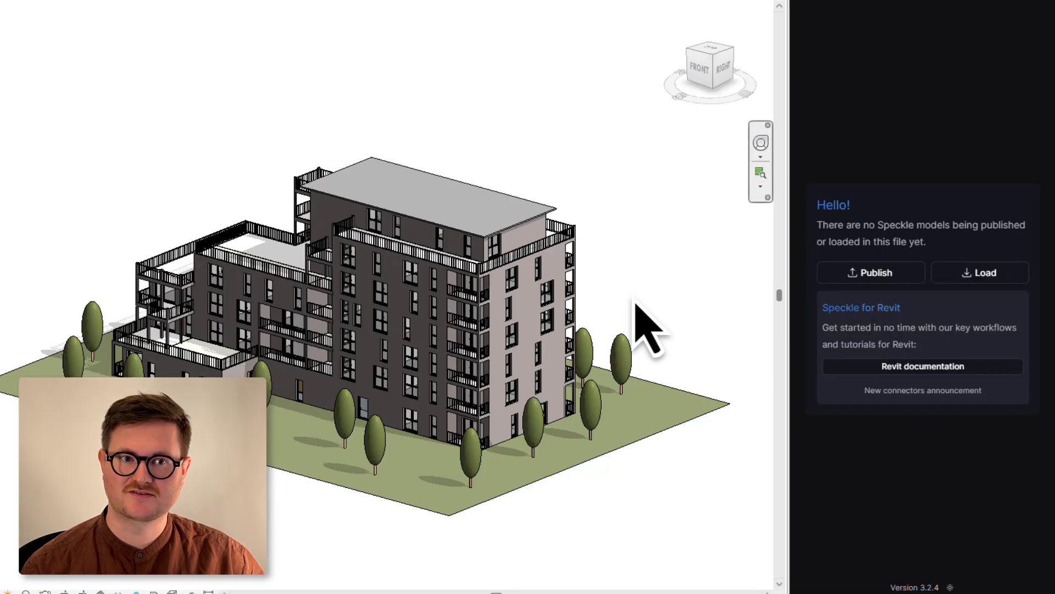
pyautogui.moveTo(871, 273)
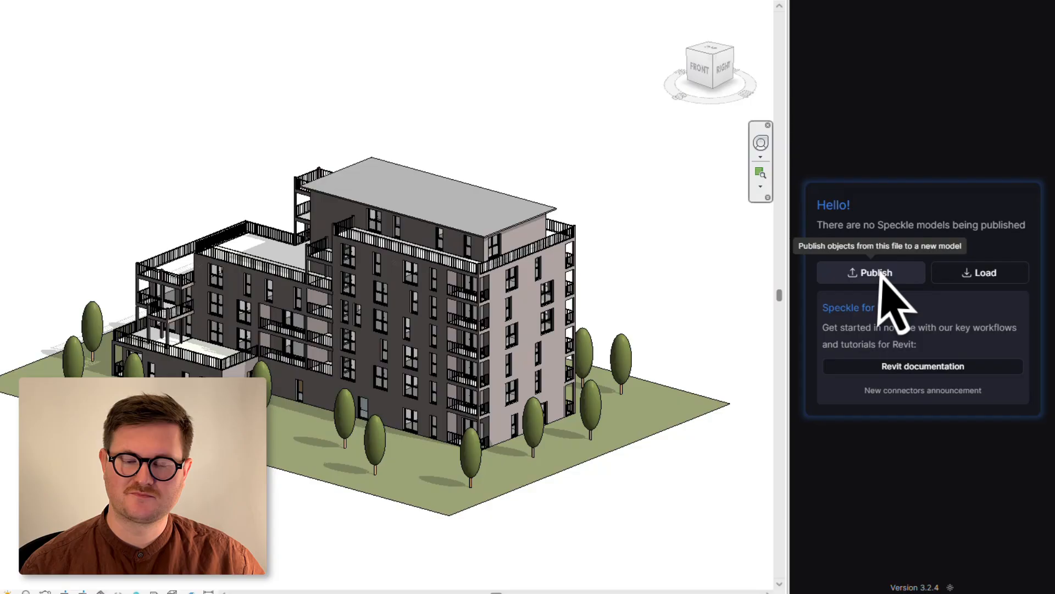
pyautogui.click(871, 272)
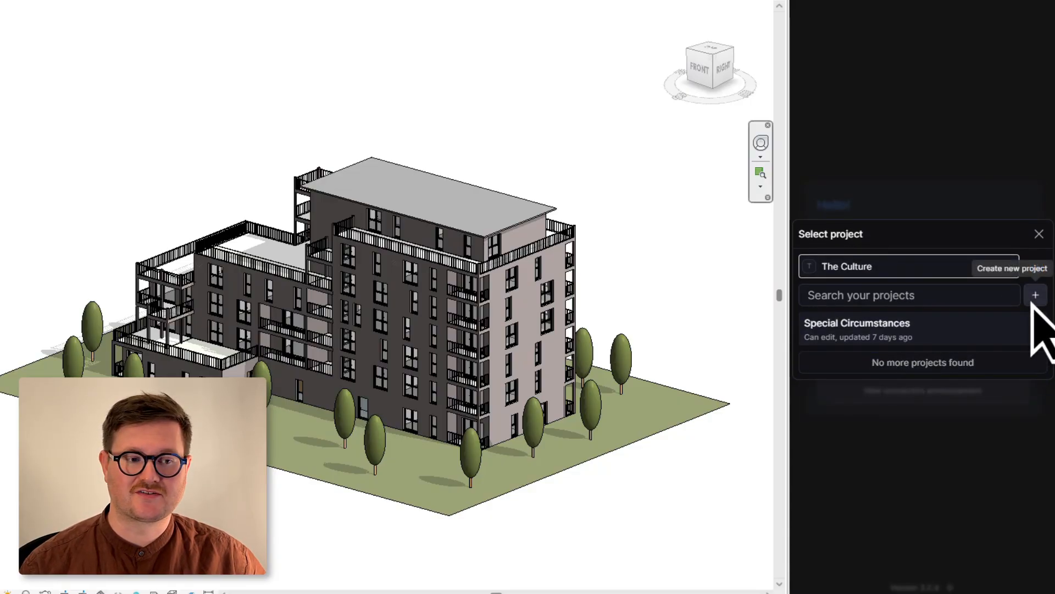
pyautogui.click(1036, 294)
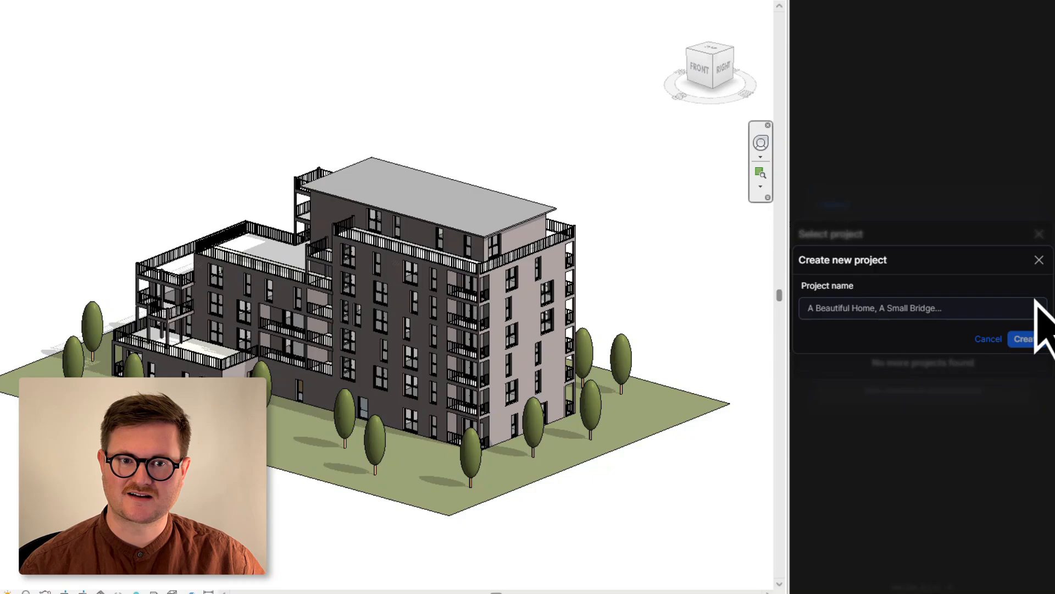
# Name the project 'New Revit Project' and create it.
pyautogui.click(923, 308)
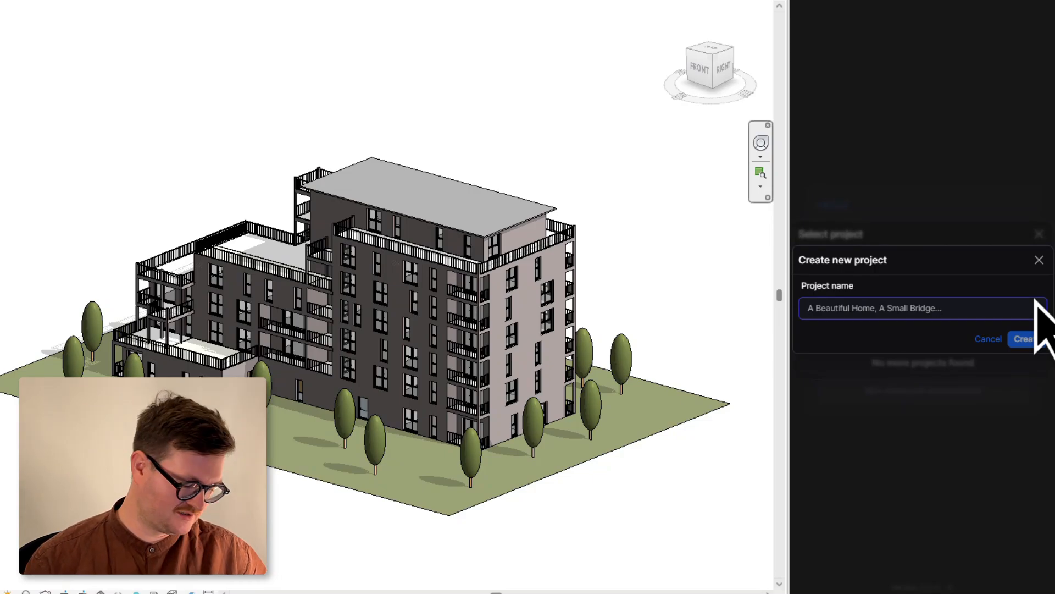
pyautogui.write('New Revit')
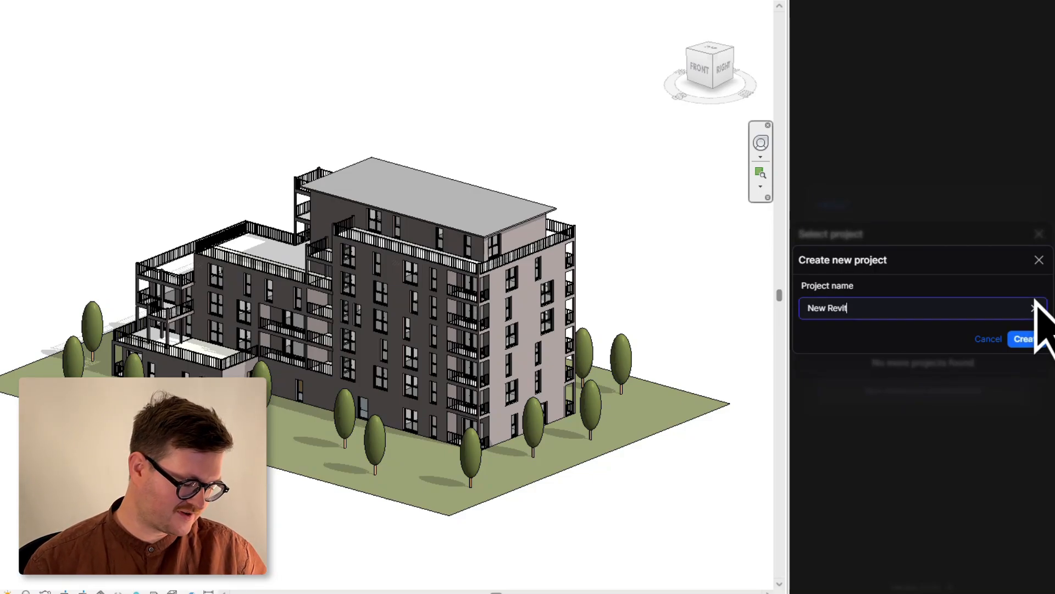
pyautogui.write('Project')
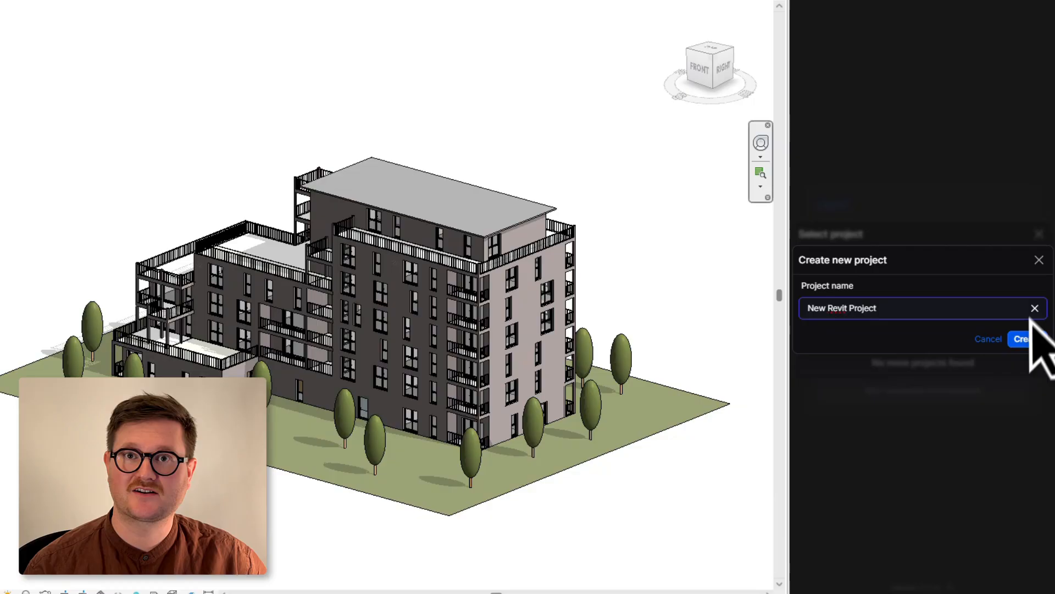
pyautogui.click(1023, 338)
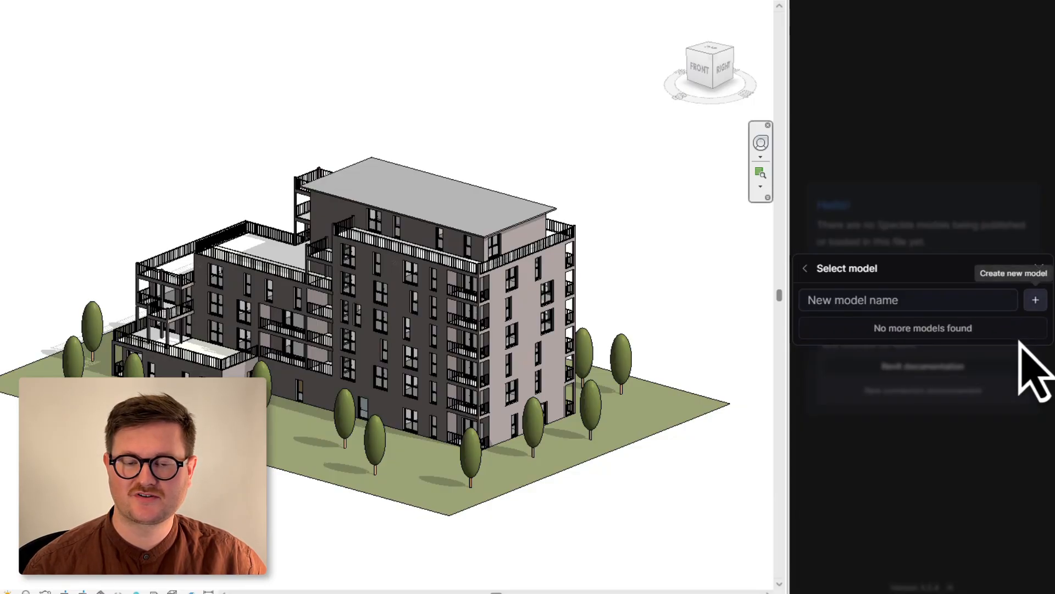
# Create a new model named 'Revit Model Example' in the project.
pyautogui.write('GRE-HOU-ARC')
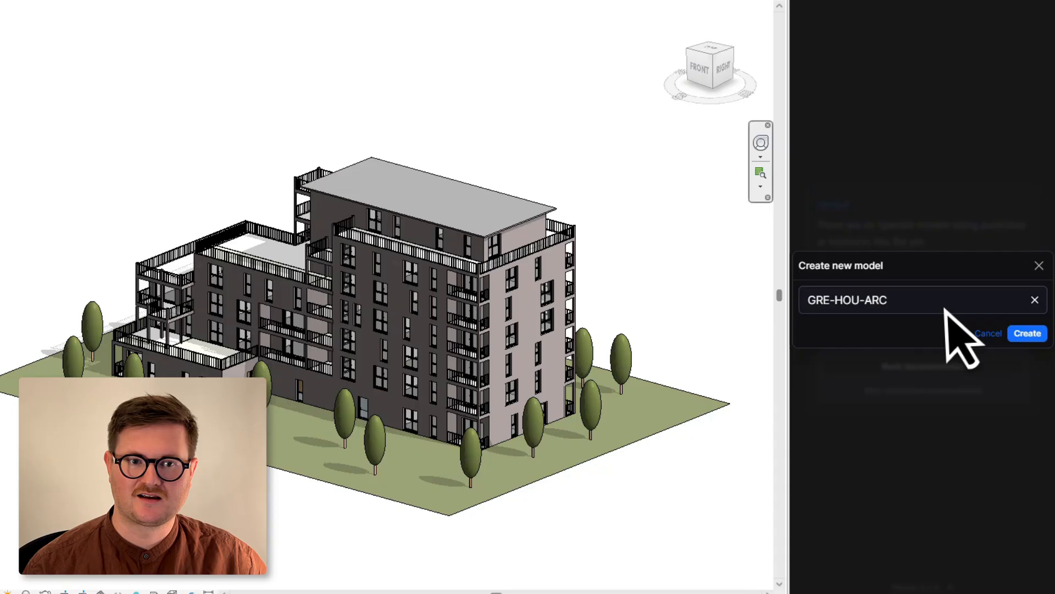
pyautogui.write('Revit Model')
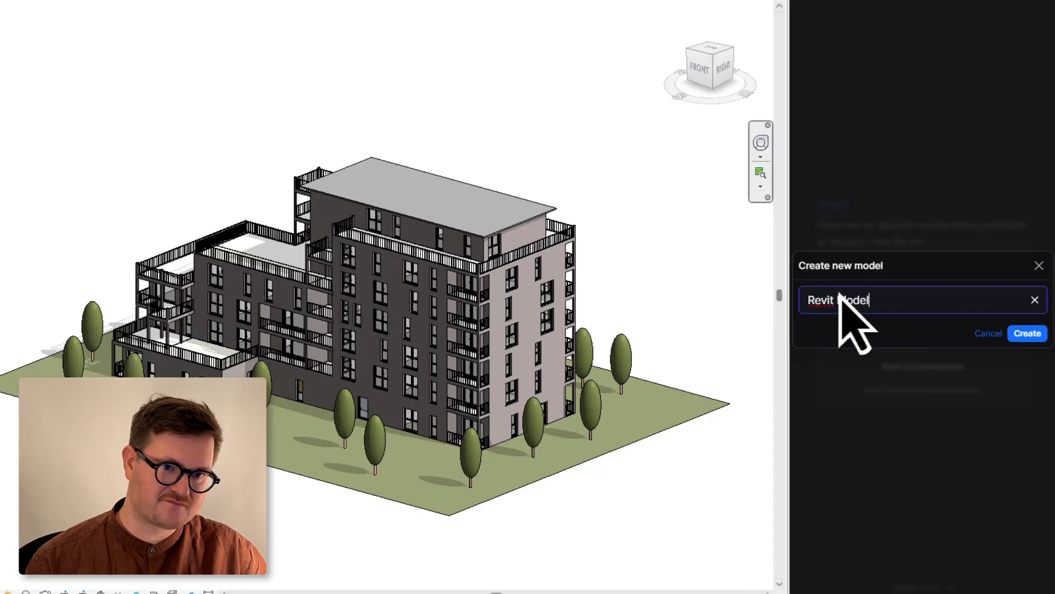
pyautogui.write('Exampe')
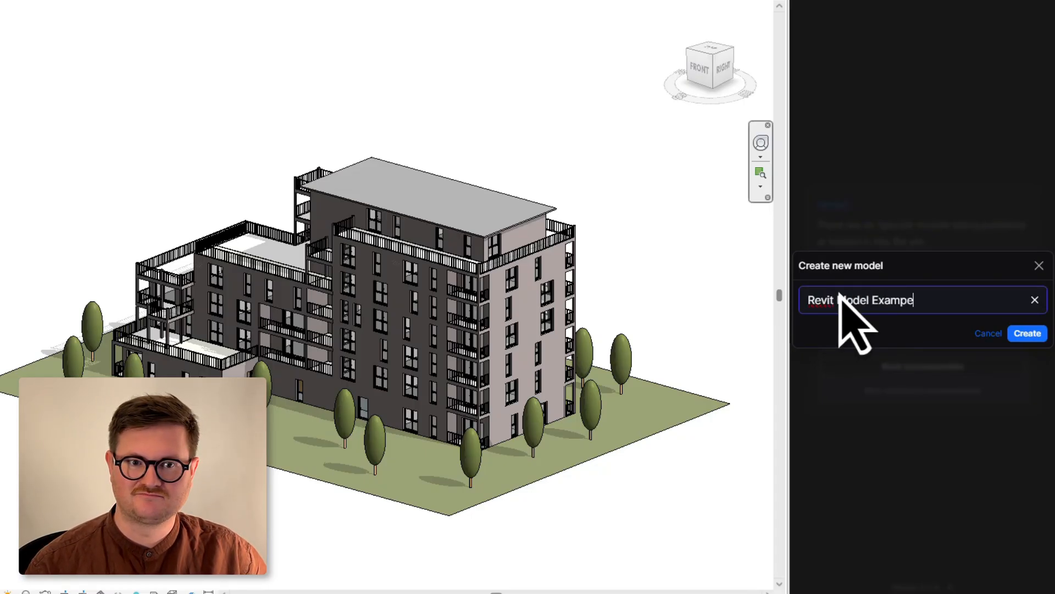
pyautogui.click(1027, 333)
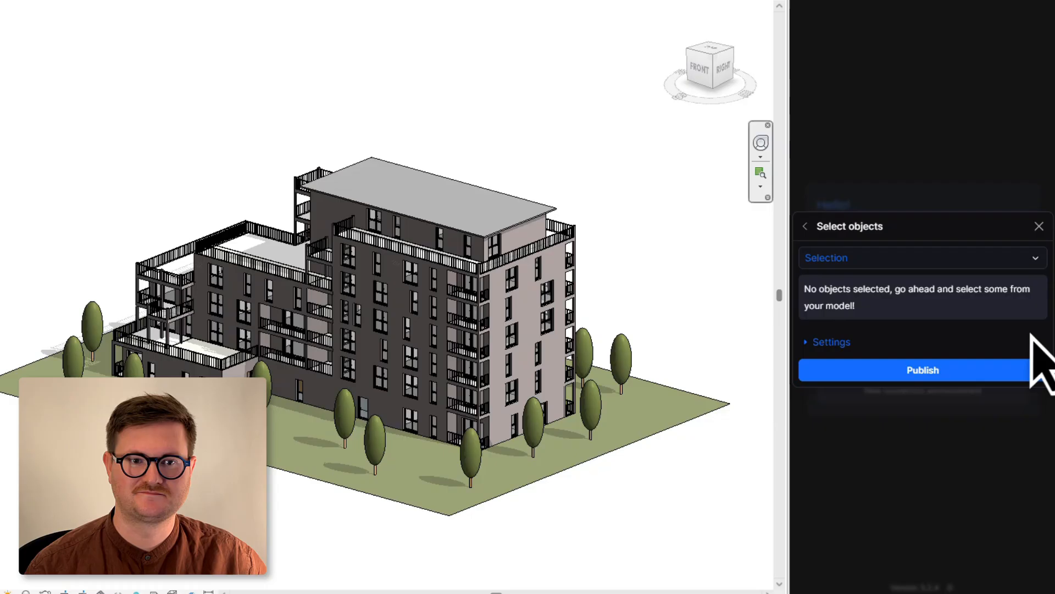
pyautogui.moveTo(1003, 364)
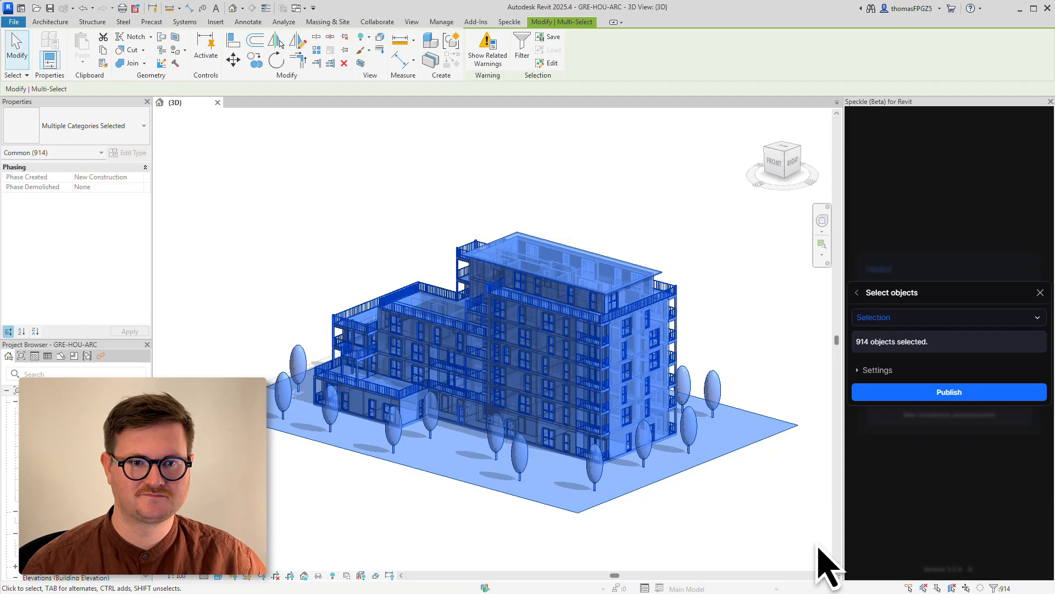
# Publish the 914 selected building objects as a new version of revit model example.
pyautogui.click(949, 391)
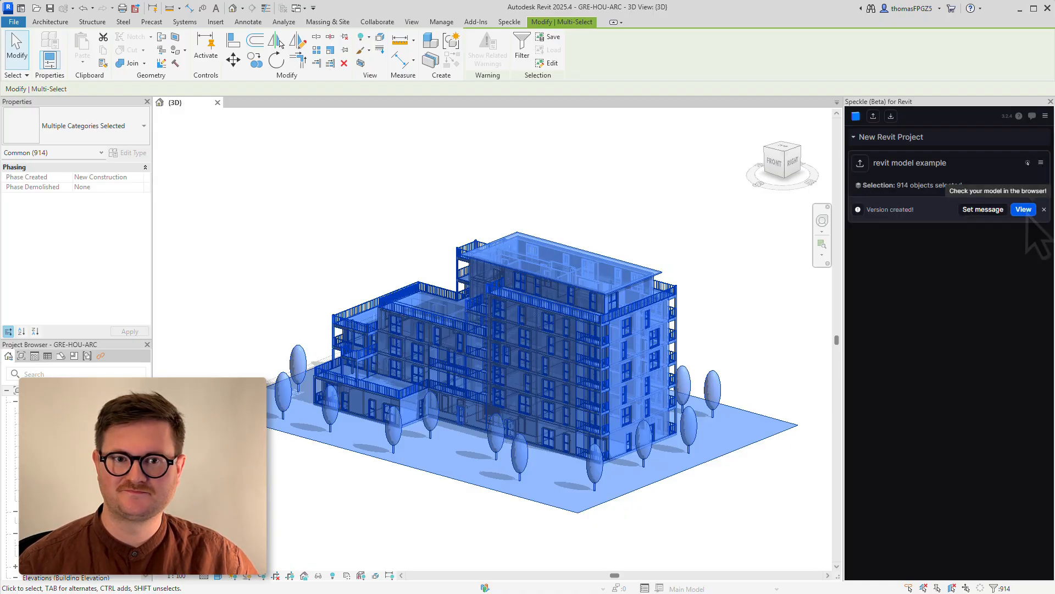
pyautogui.click(1023, 209)
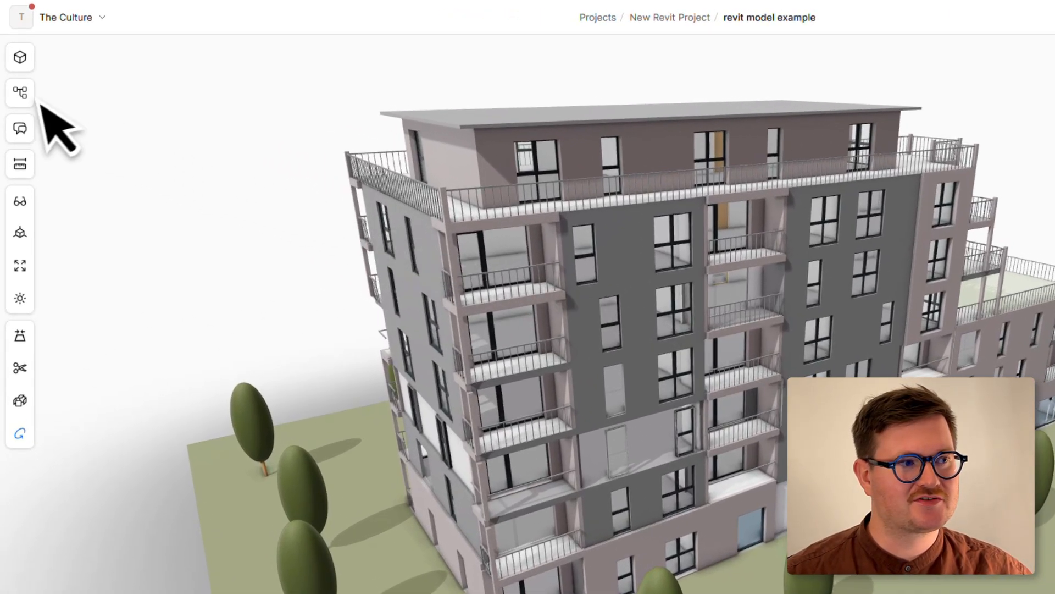
pyautogui.moveTo(20, 92)
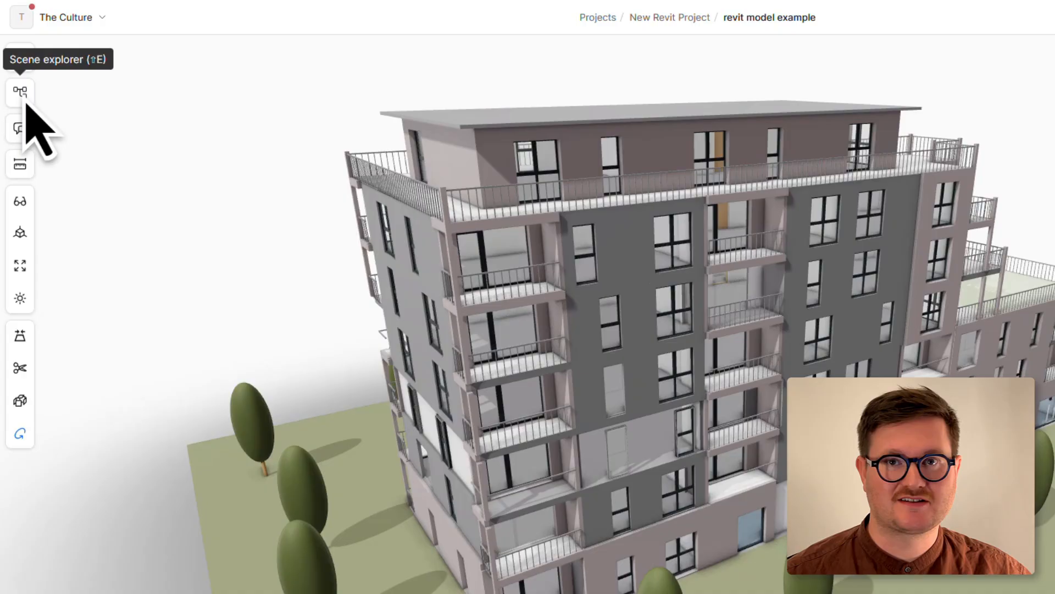
# Show the scene explorer's floor collections and isolate the 5F collection.
pyautogui.click(20, 93)
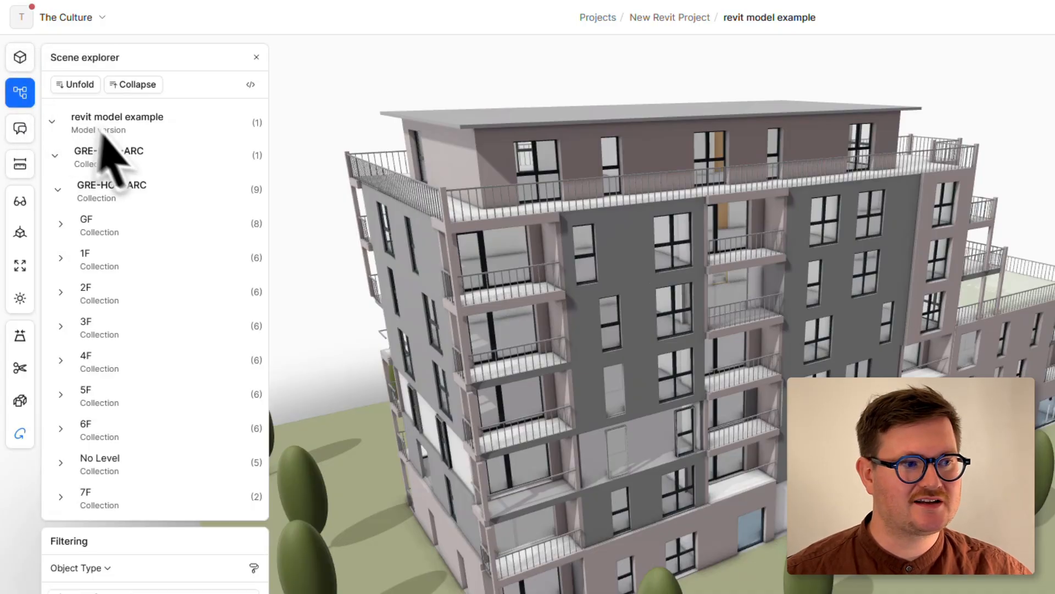
pyautogui.moveTo(175, 384)
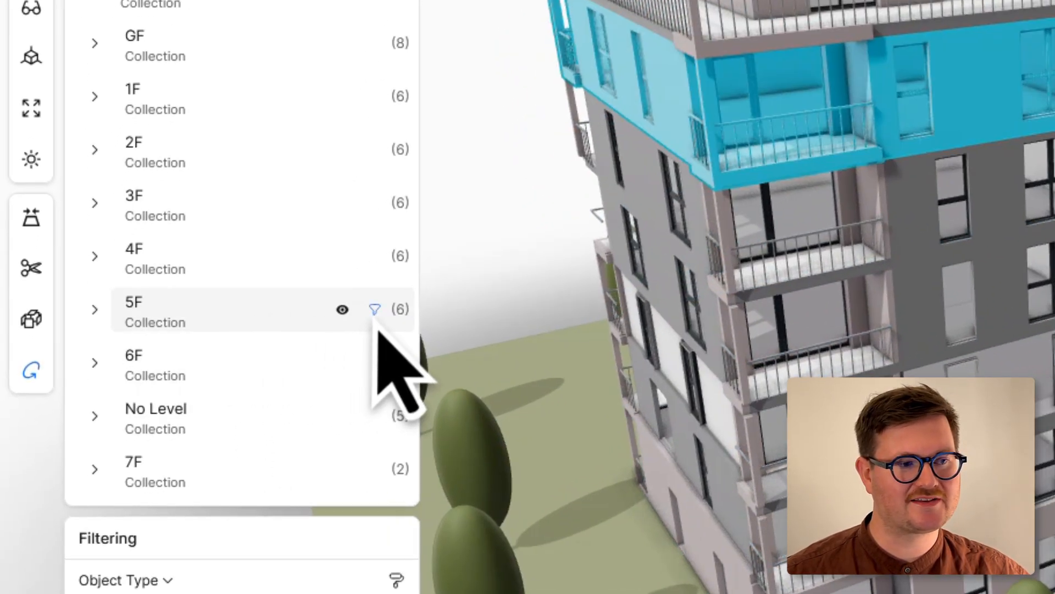
pyautogui.click(374, 309)
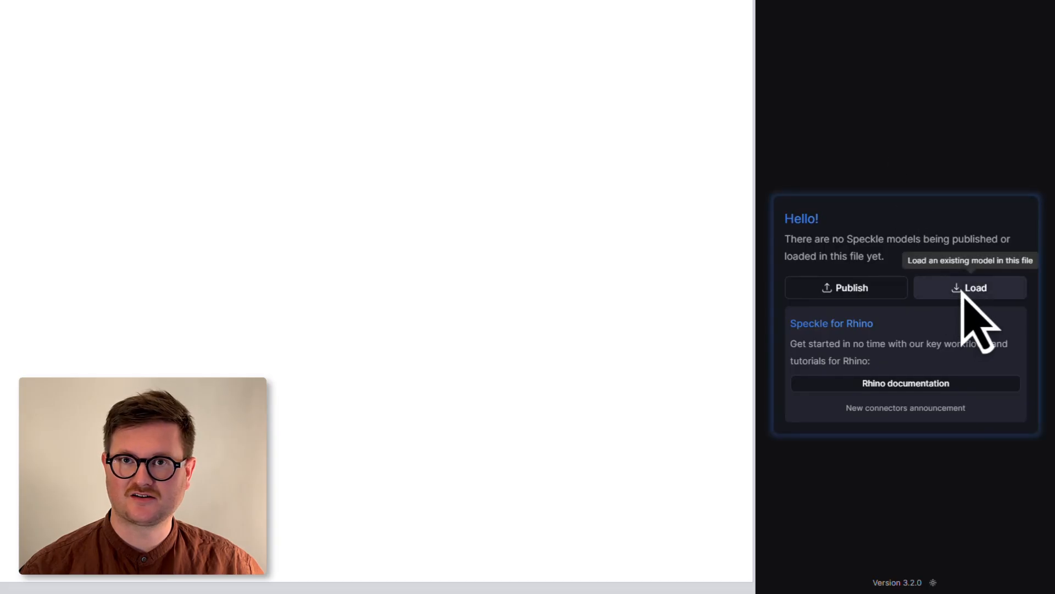
# Load the revit model example model from New Revit Project into the Rhino file.
pyautogui.click(969, 287)
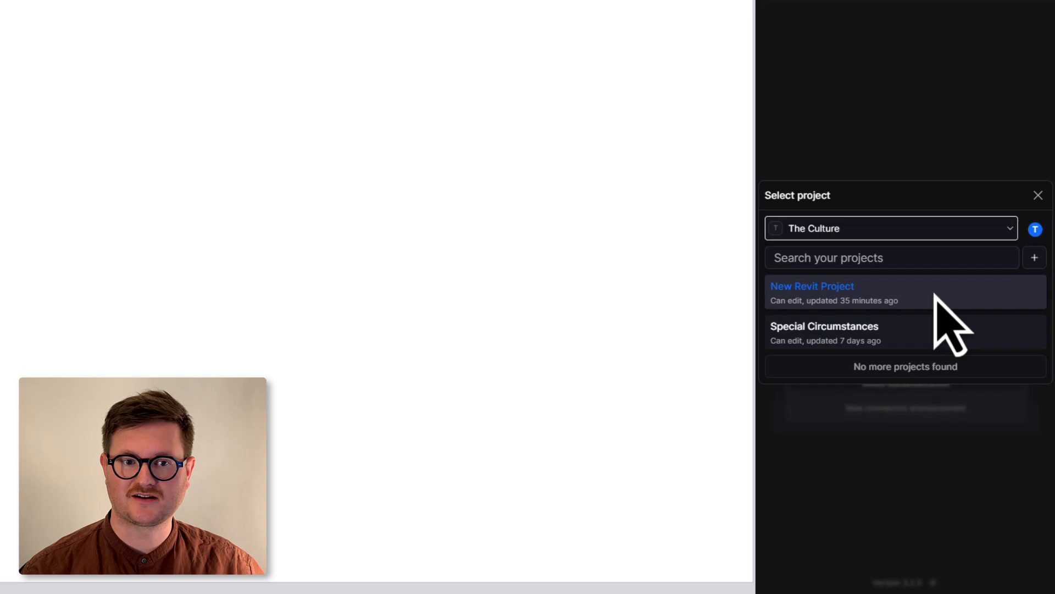
pyautogui.click(812, 292)
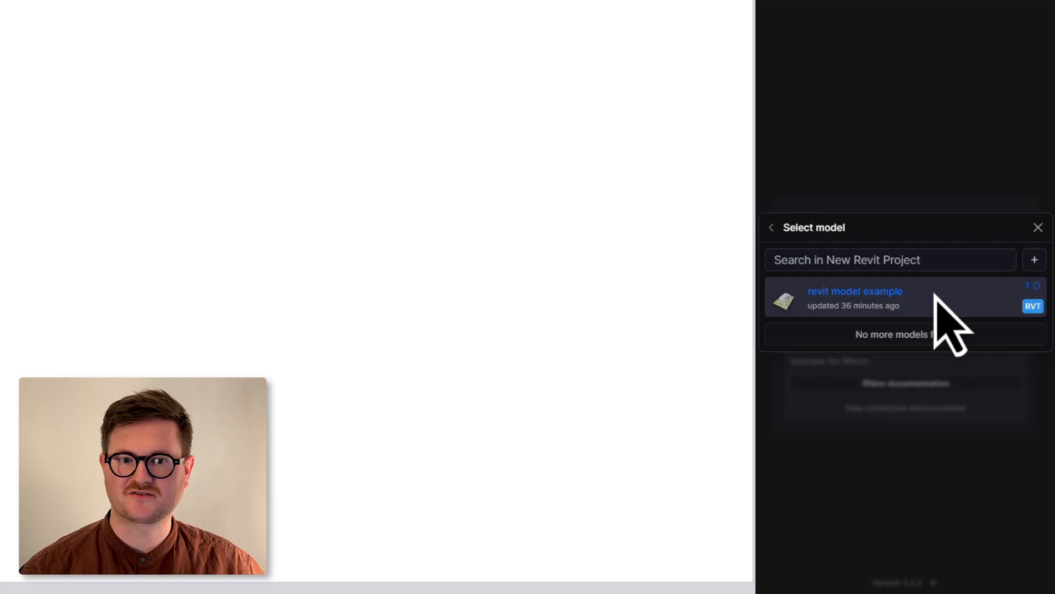
pyautogui.click(855, 298)
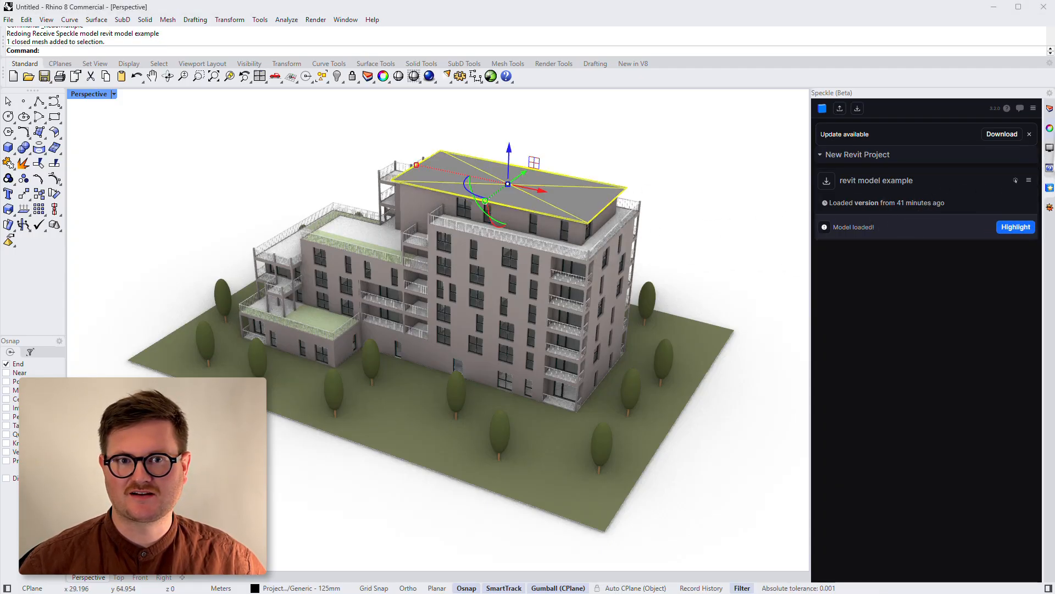
# Display the roof's Revit attribute user text and inspect its worksetId and elementId 548621.
pyautogui.click(963, 109)
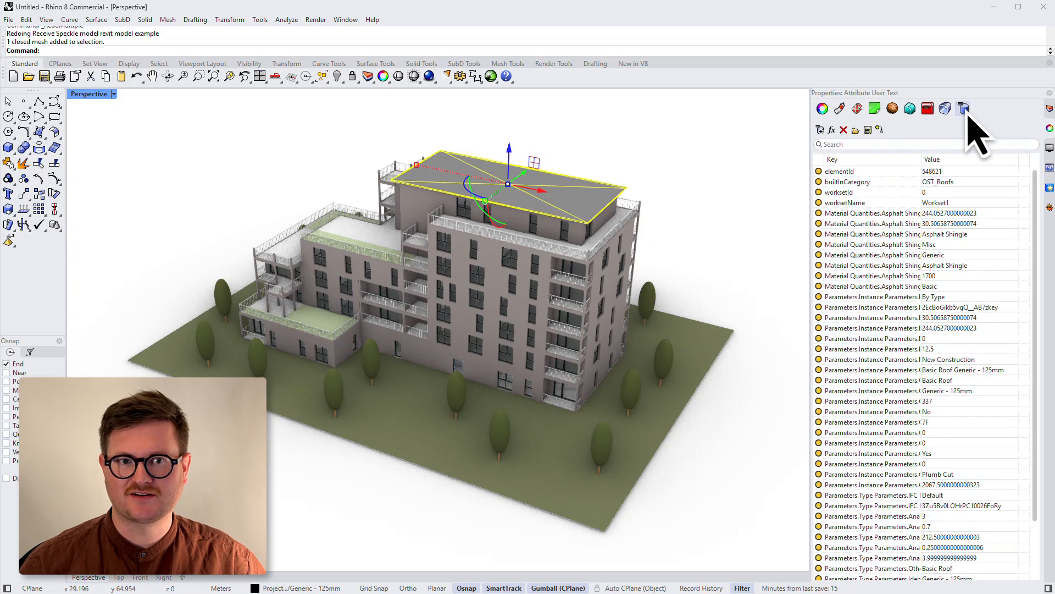
pyautogui.click(875, 422)
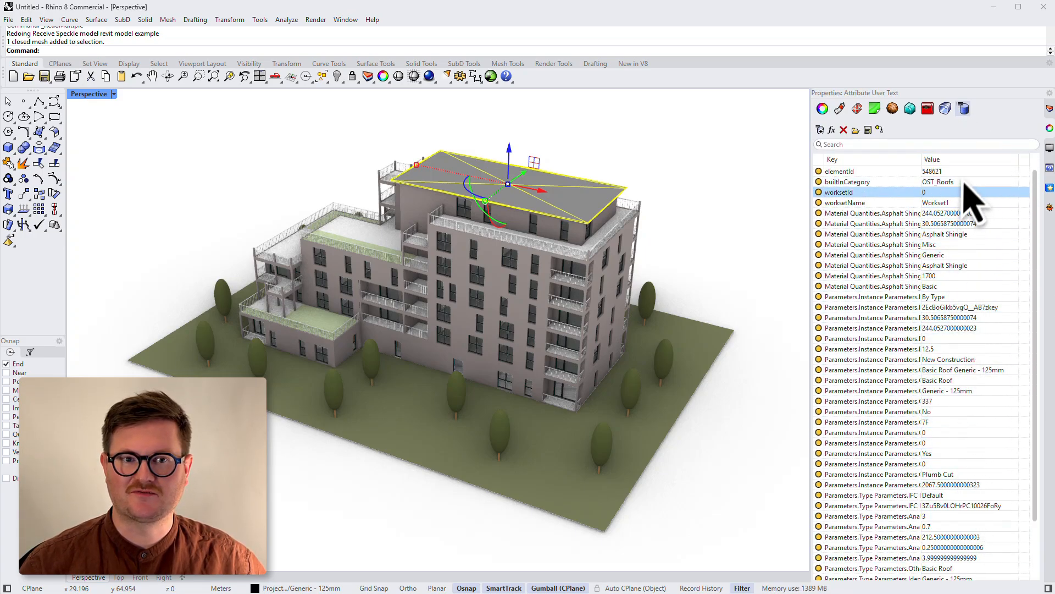
pyautogui.click(839, 171)
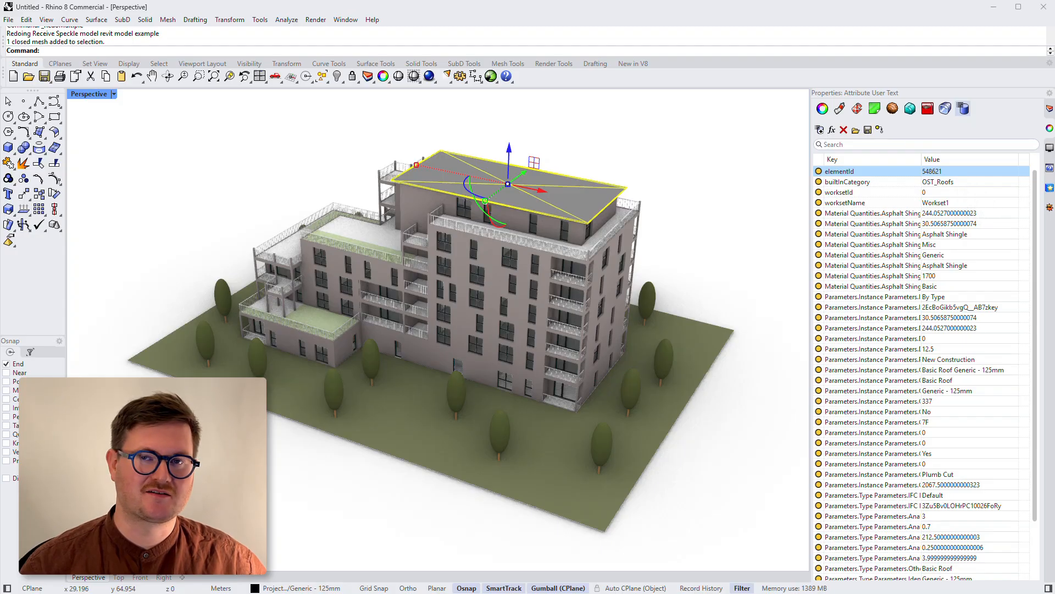